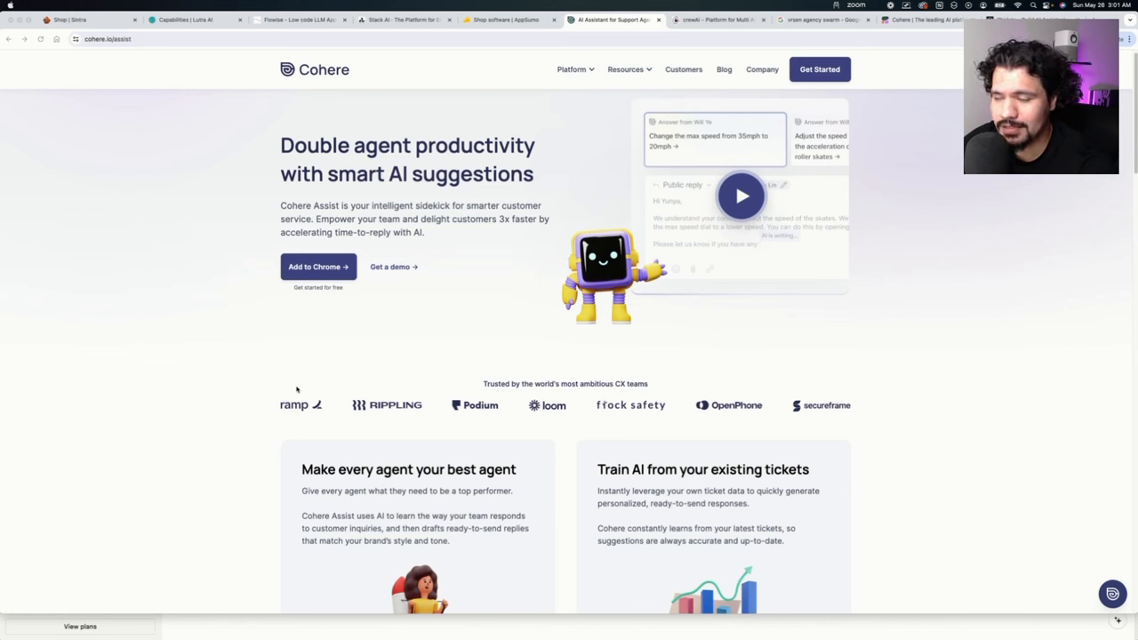
{"action": "mouse_move", "coordinate": [140, 352]}
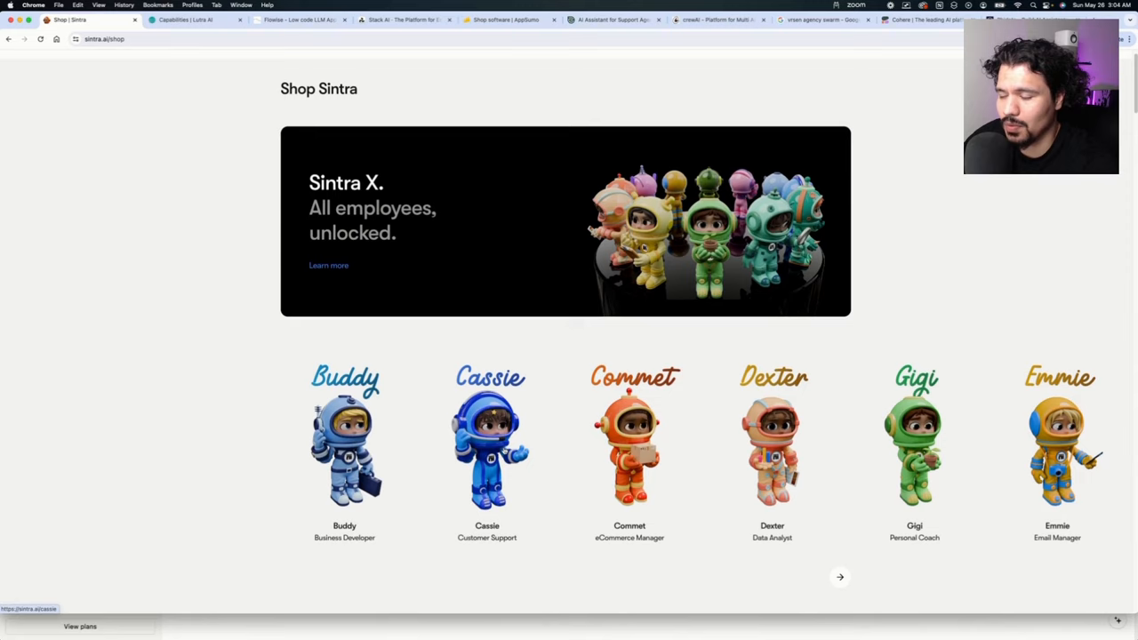
Scroll through Sintra's AI helper cards, then switch to the Lutra Platform Capabilities page.
{"action": "scroll", "scroll_direction": "down", "scroll_amount": 3}
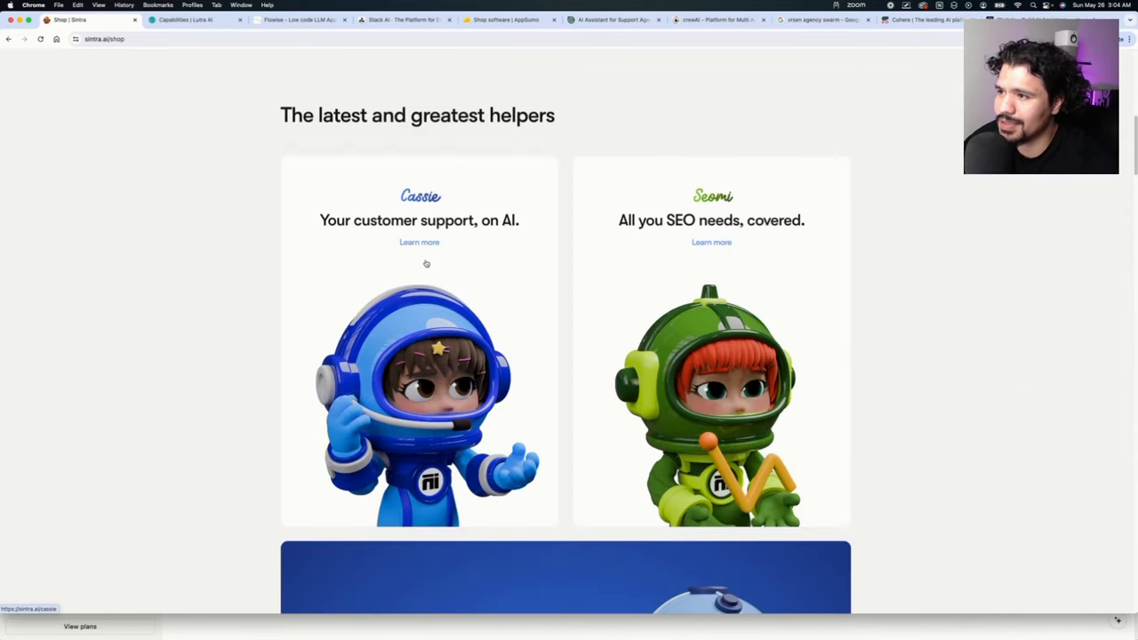
{"action": "scroll", "scroll_direction": "down", "scroll_amount": 3}
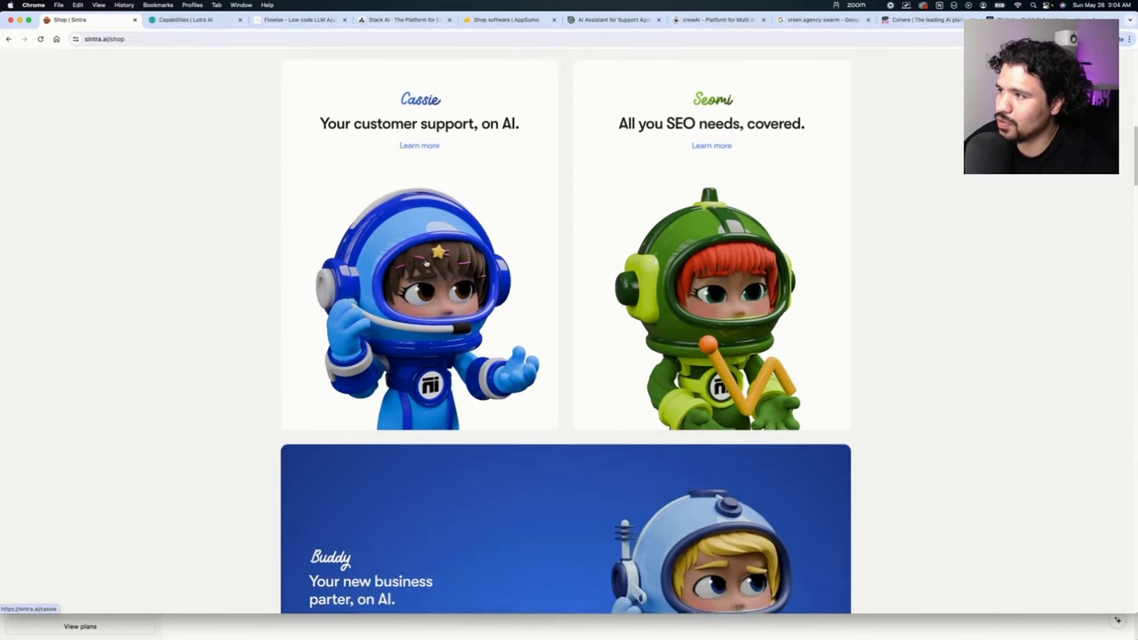
{"action": "scroll", "scroll_direction": "down", "scroll_amount": 3}
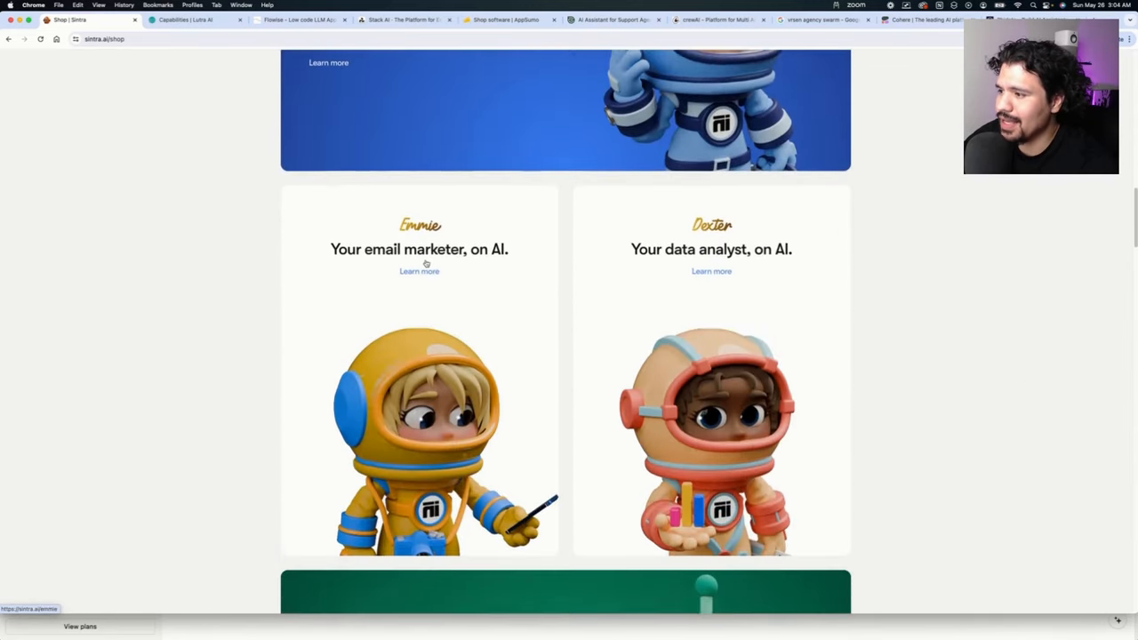
{"action": "scroll", "scroll_direction": "down", "scroll_amount": 3}
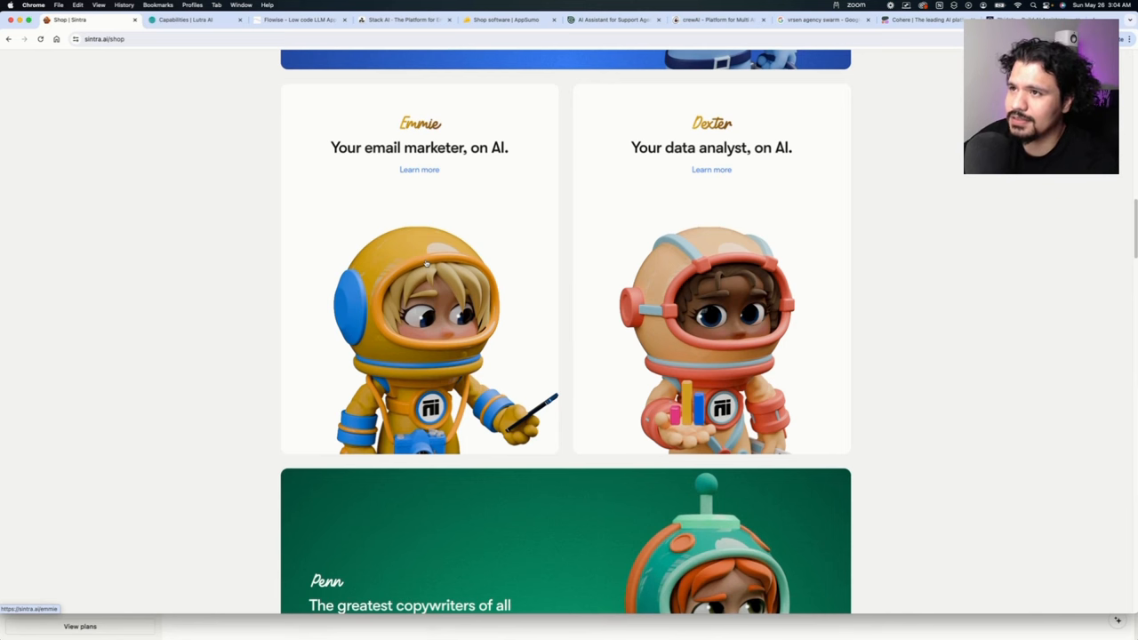
{"action": "left_click", "coordinate": [187, 20]}
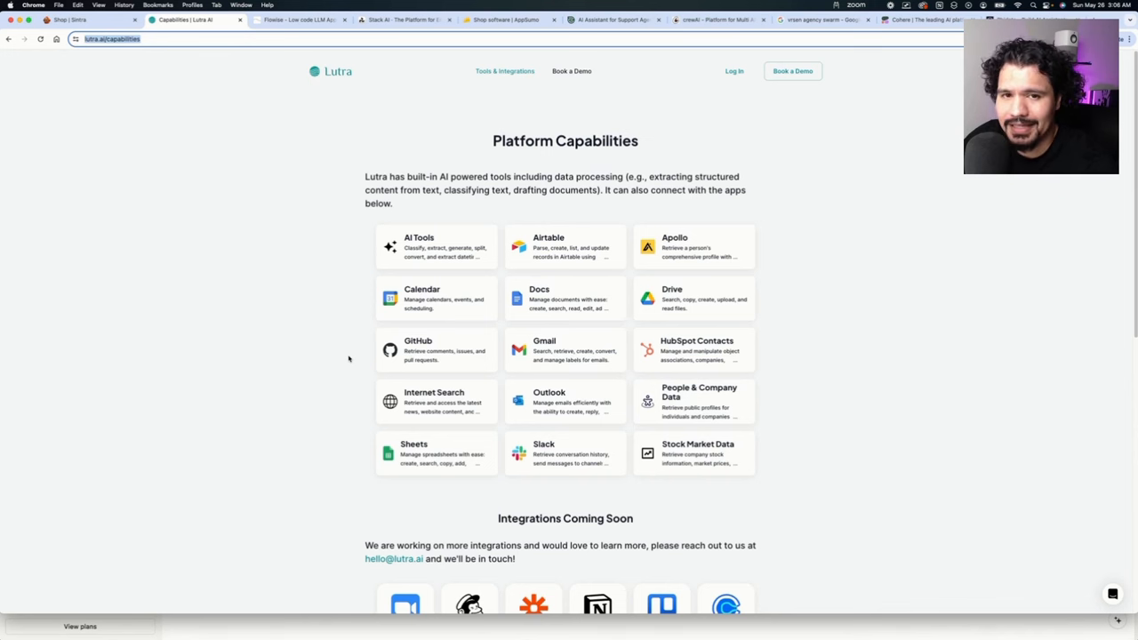
{"action": "mouse_move", "coordinate": [260, 420]}
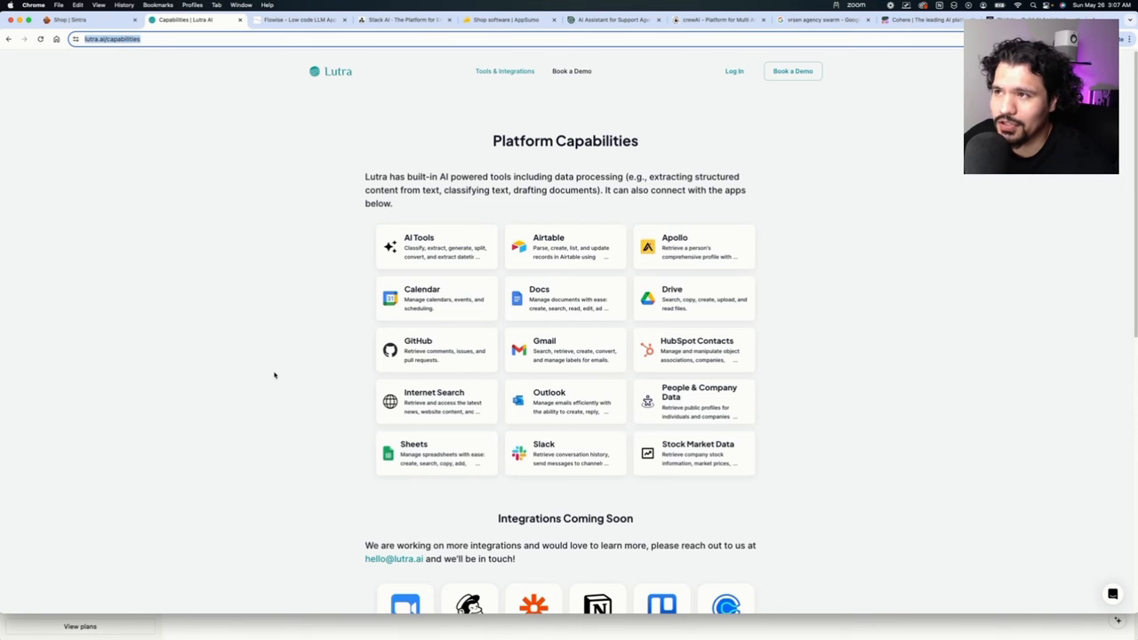
Flip between the Flowise and Stack AI homepages and launch Flowise's demo chat preview.
{"action": "left_click", "coordinate": [298, 20]}
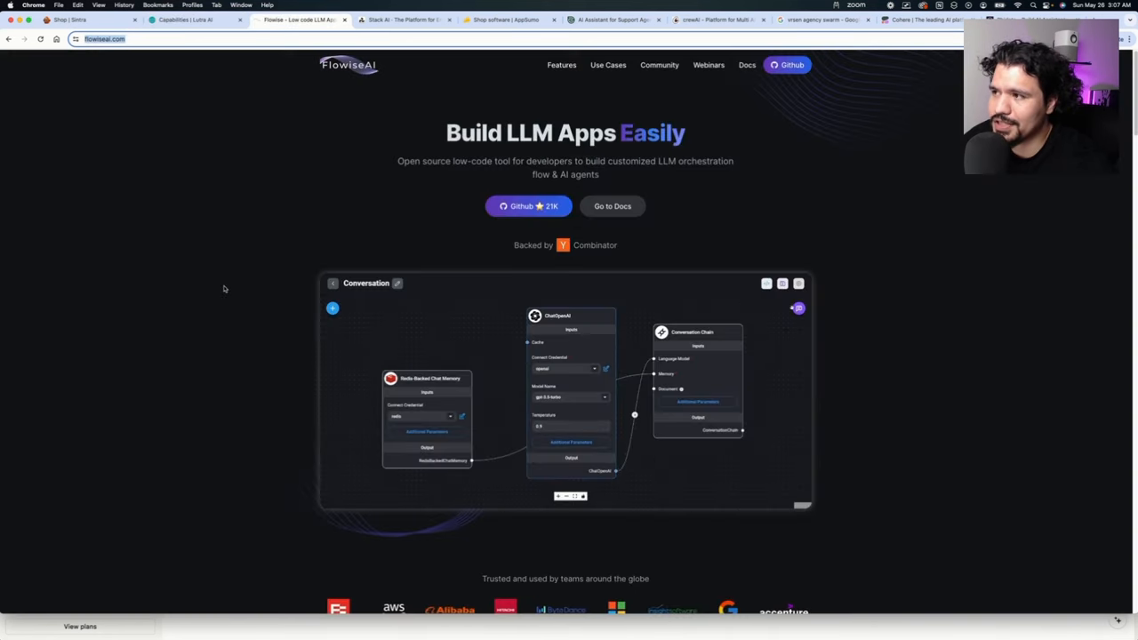
{"action": "left_click", "coordinate": [406, 20]}
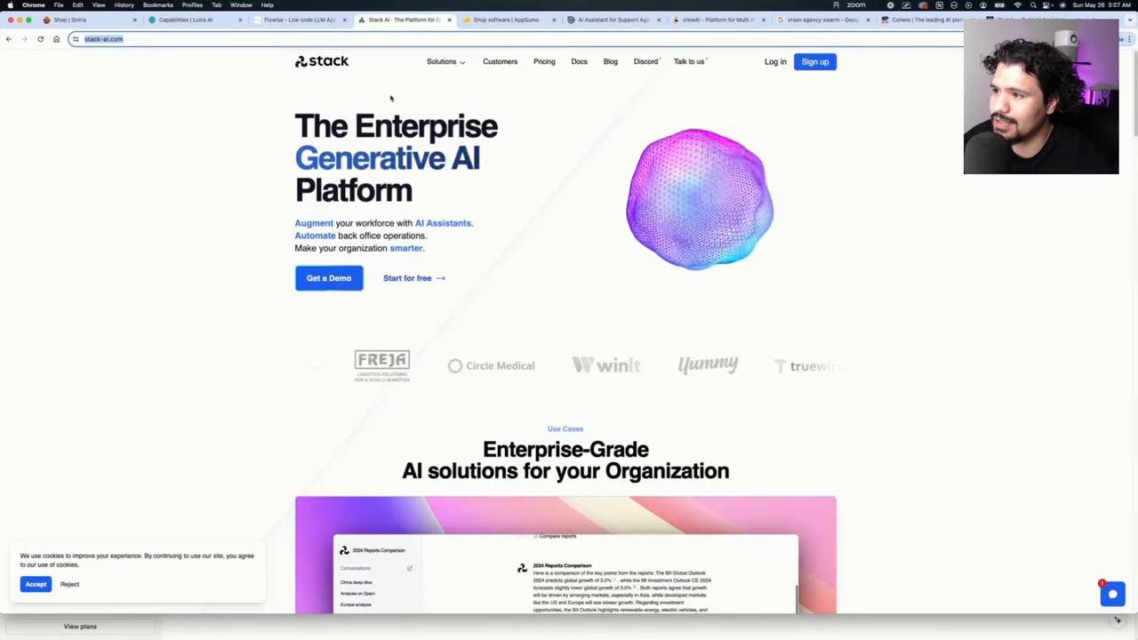
{"action": "left_click", "coordinate": [299, 19]}
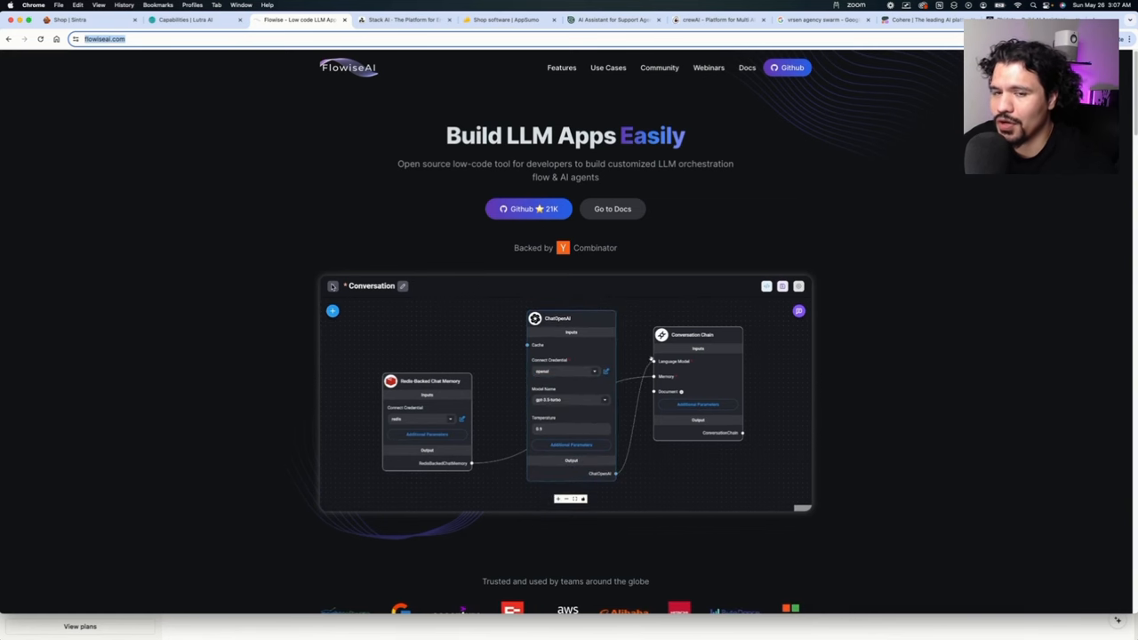
{"action": "left_click", "coordinate": [761, 309]}
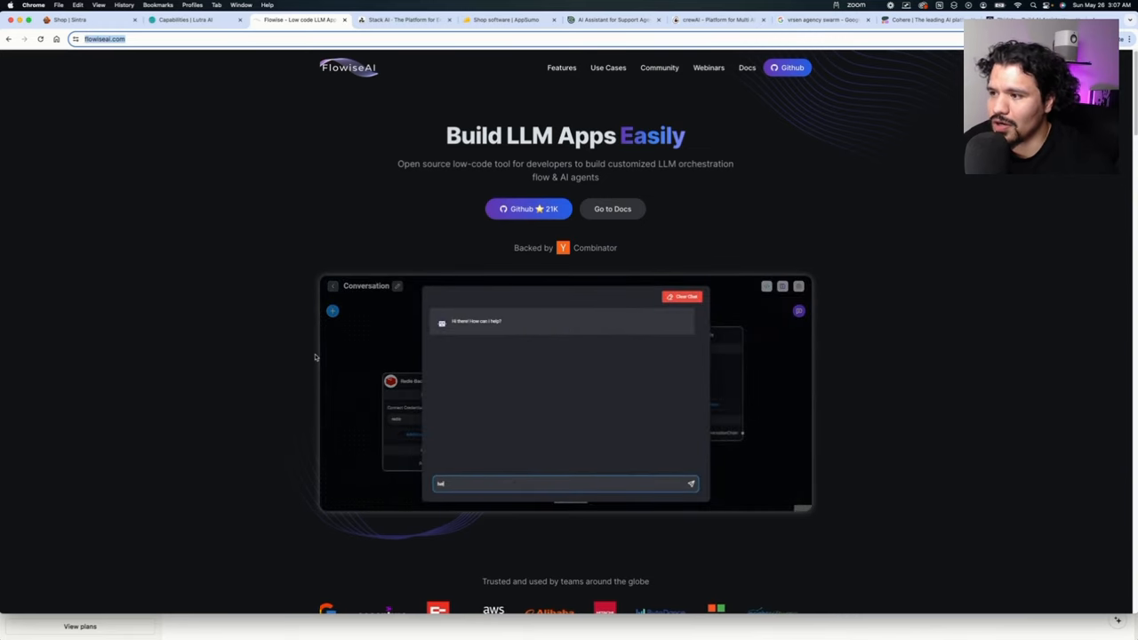
Return to Stack AI and scroll to its user-friendly interface Platform section.
{"action": "left_click", "coordinate": [400, 20]}
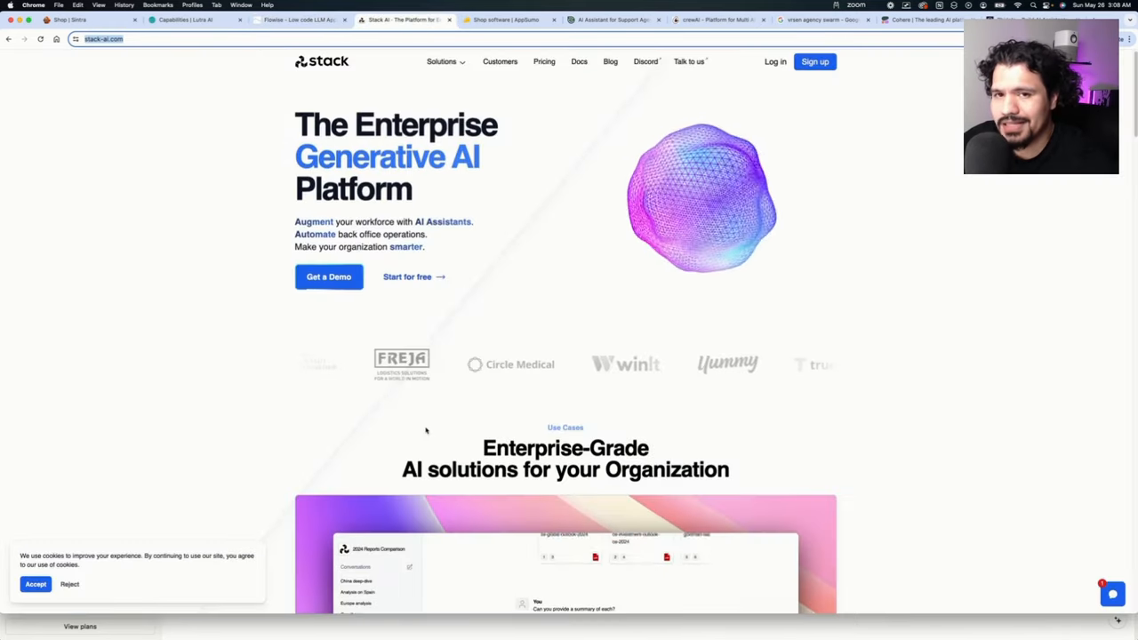
{"action": "scroll", "scroll_direction": "down", "scroll_amount": 3}
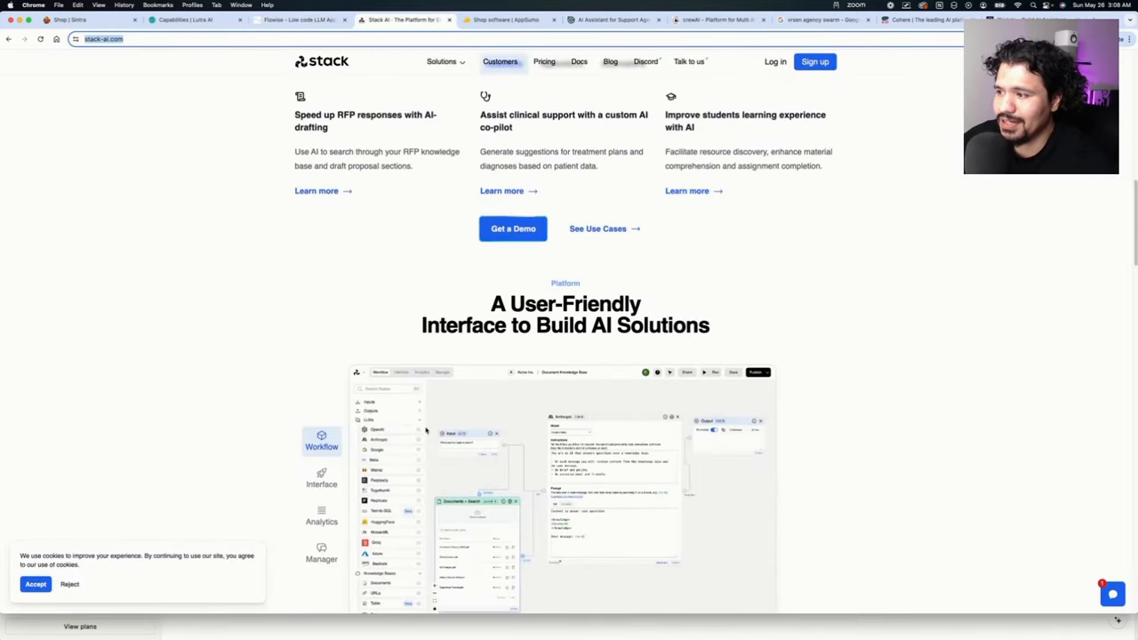
{"action": "scroll", "scroll_direction": "down", "scroll_amount": 3}
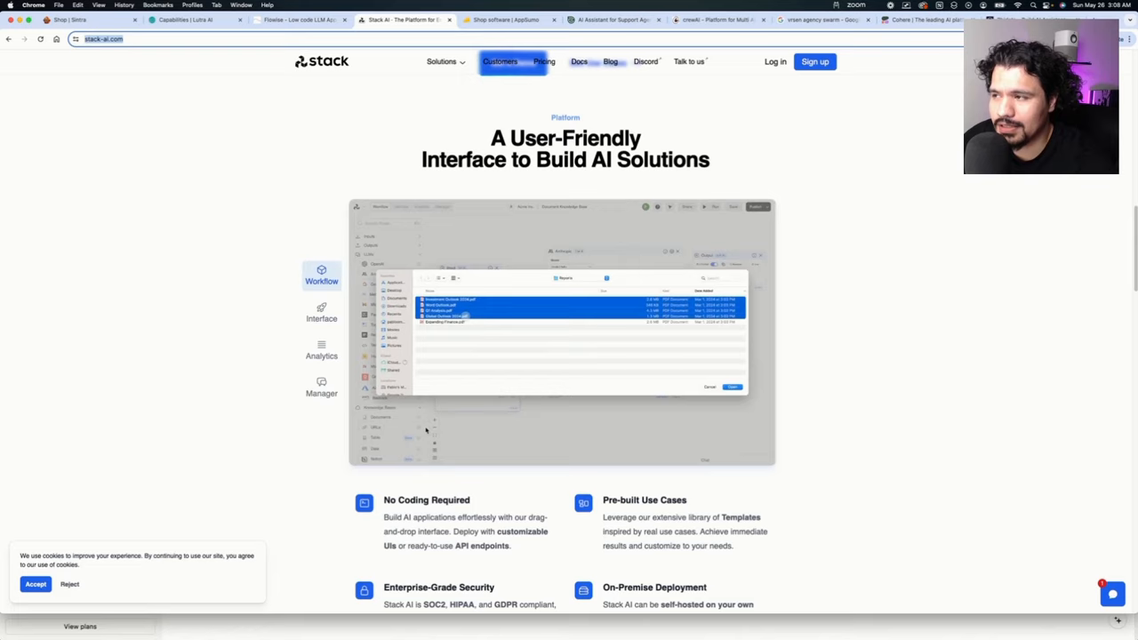
Browse AppSumo's AI-filtered software deals grid, then switch to the Cohere Assist homepage.
{"action": "left_click", "coordinate": [507, 19]}
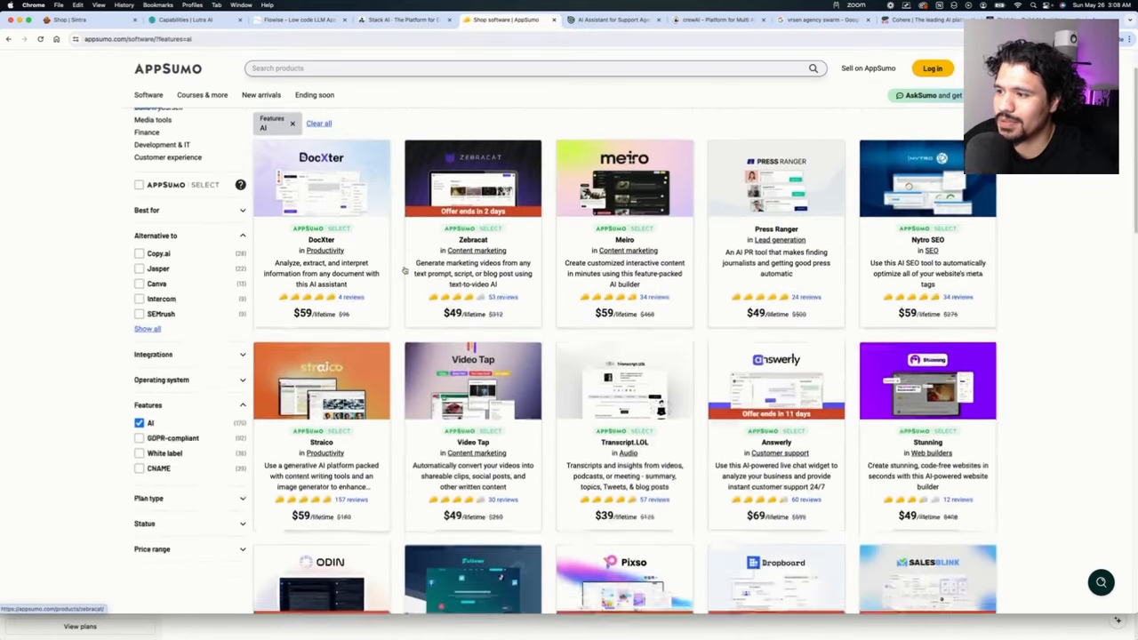
{"action": "scroll", "scroll_direction": "down", "scroll_amount": 3}
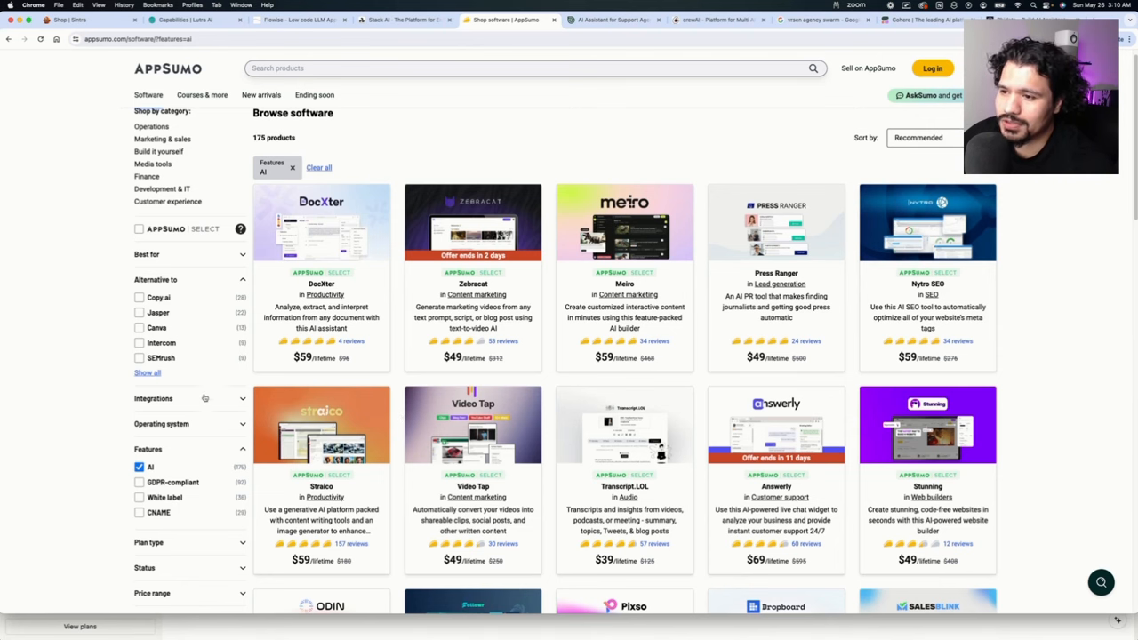
{"action": "scroll", "scroll_direction": "down", "scroll_amount": 3}
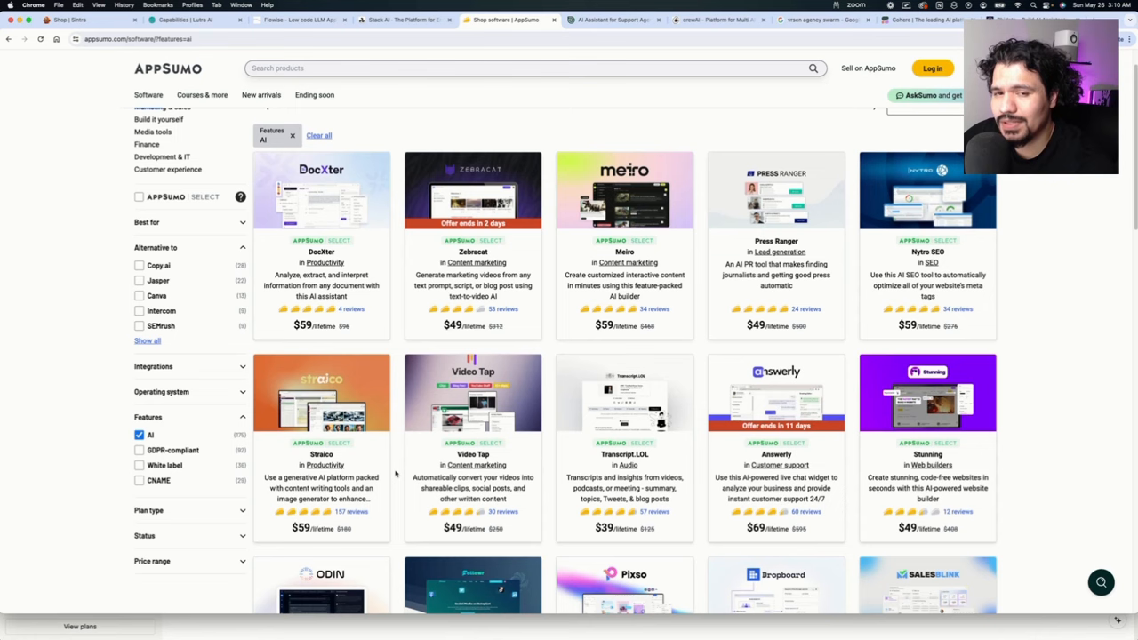
{"action": "scroll", "scroll_direction": "down", "scroll_amount": 3}
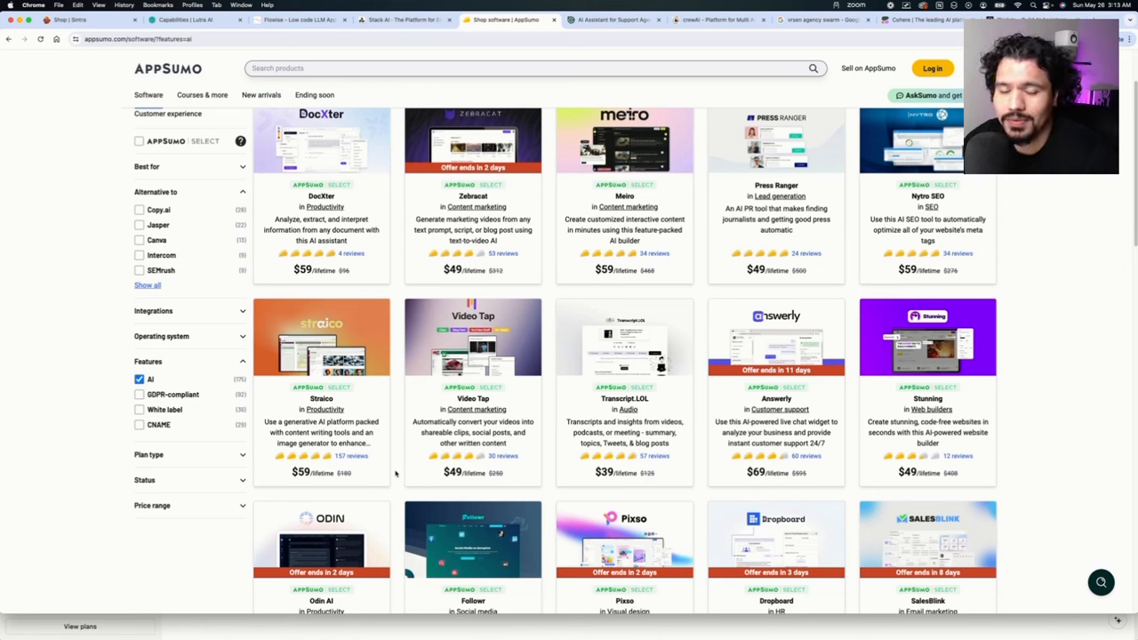
{"action": "left_click", "coordinate": [611, 20]}
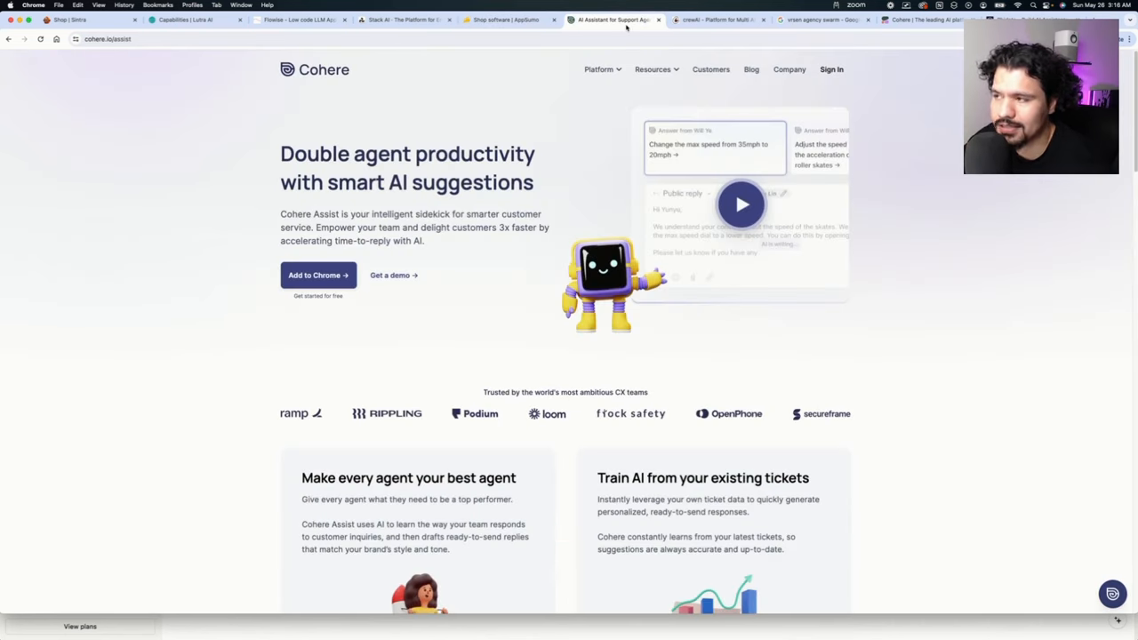
View the crewAI homepage and the agency-swarm GitHub repository, ending on the phidata homepage.
{"action": "left_click", "coordinate": [718, 20]}
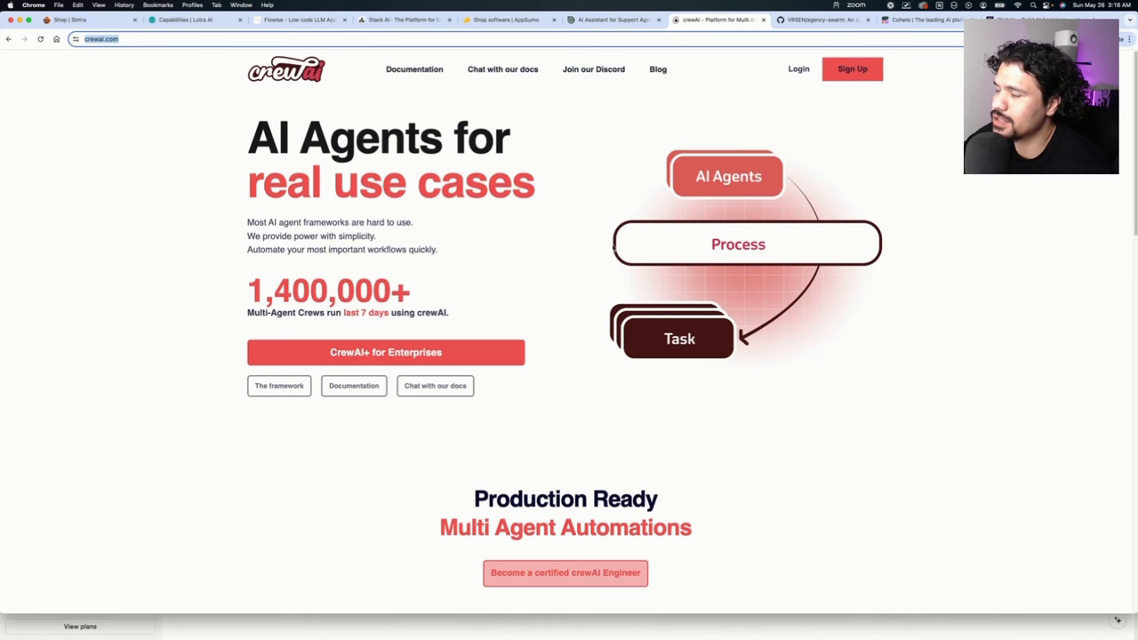
{"action": "left_click", "coordinate": [818, 19]}
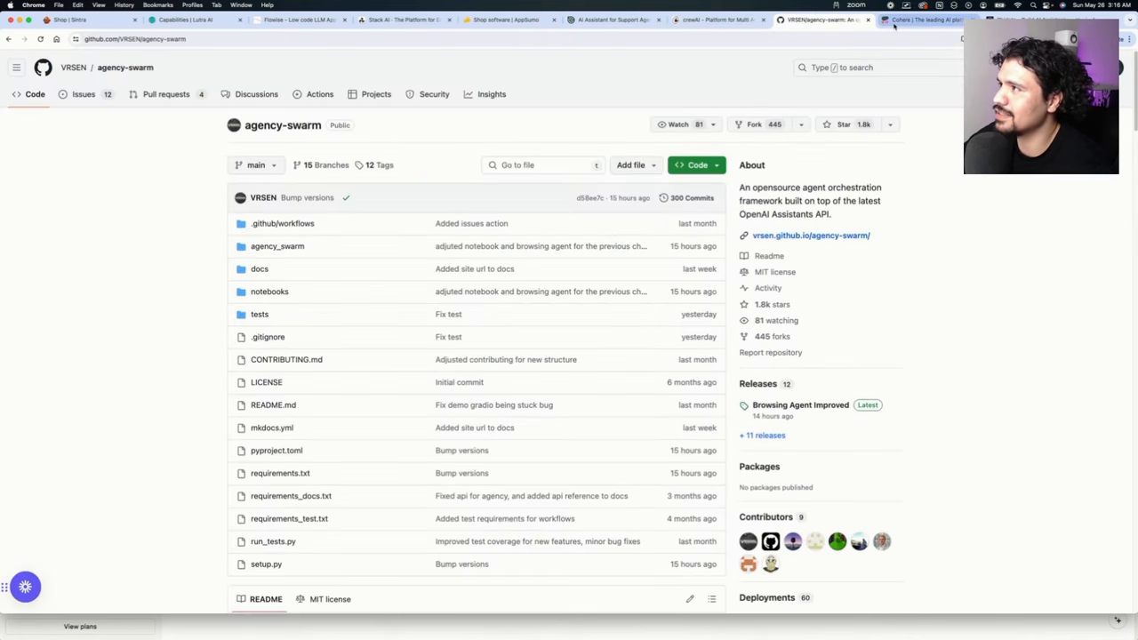
{"action": "left_click", "coordinate": [925, 20]}
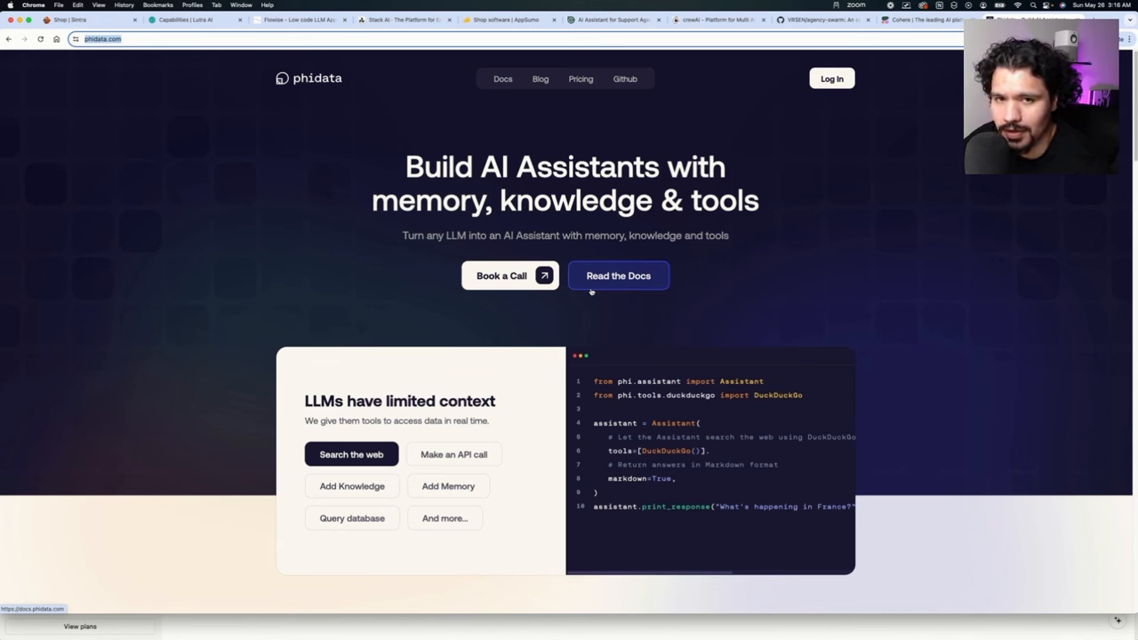
Leave phidata's AI Assistants page and return to the crewAI homepage.
{"action": "left_click", "coordinate": [719, 20]}
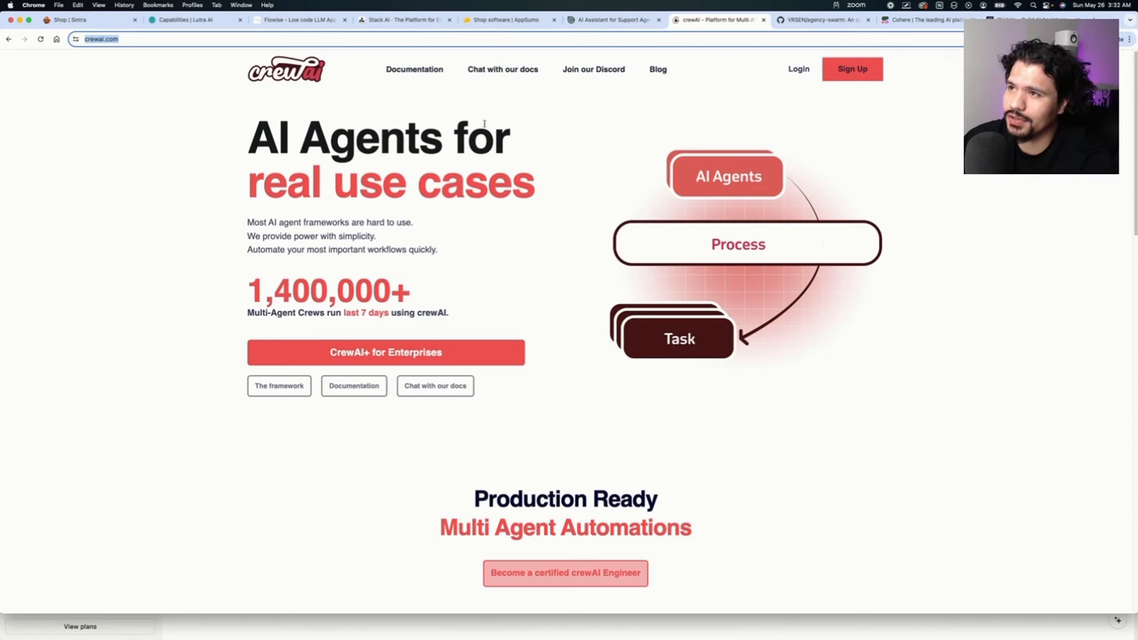
{"action": "mouse_move", "coordinate": [200, 132]}
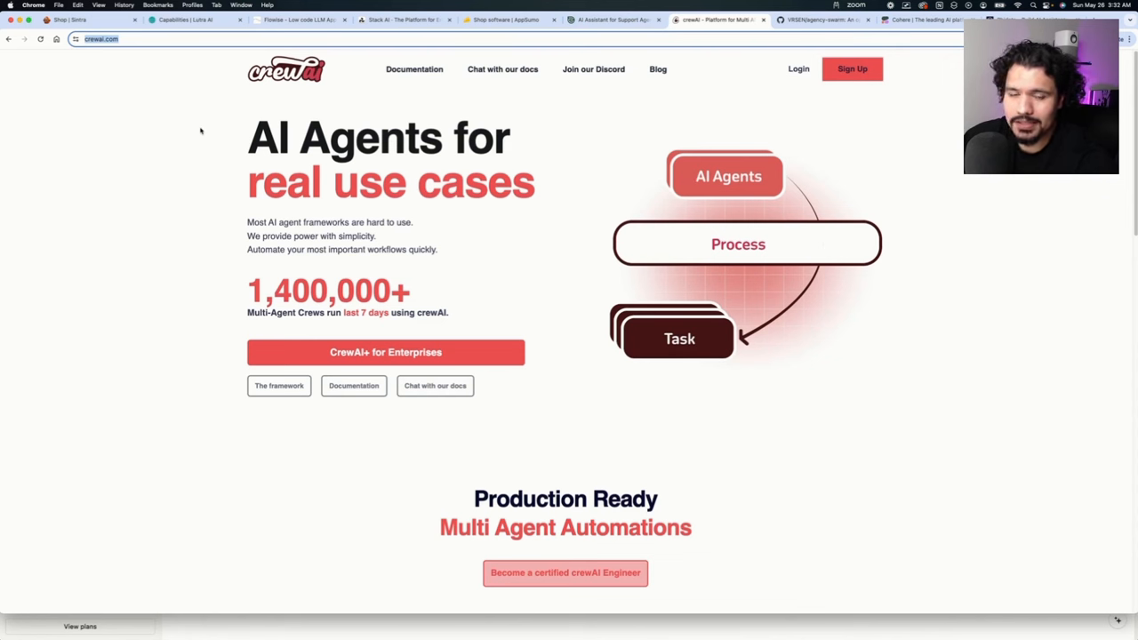
{"action": "mouse_move", "coordinate": [207, 146]}
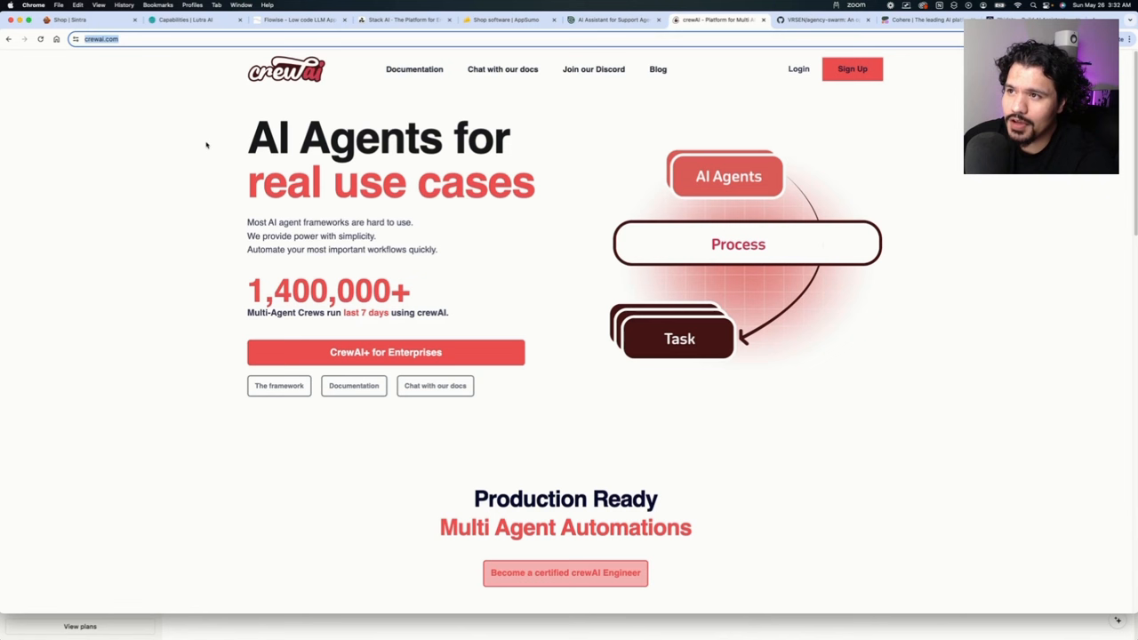